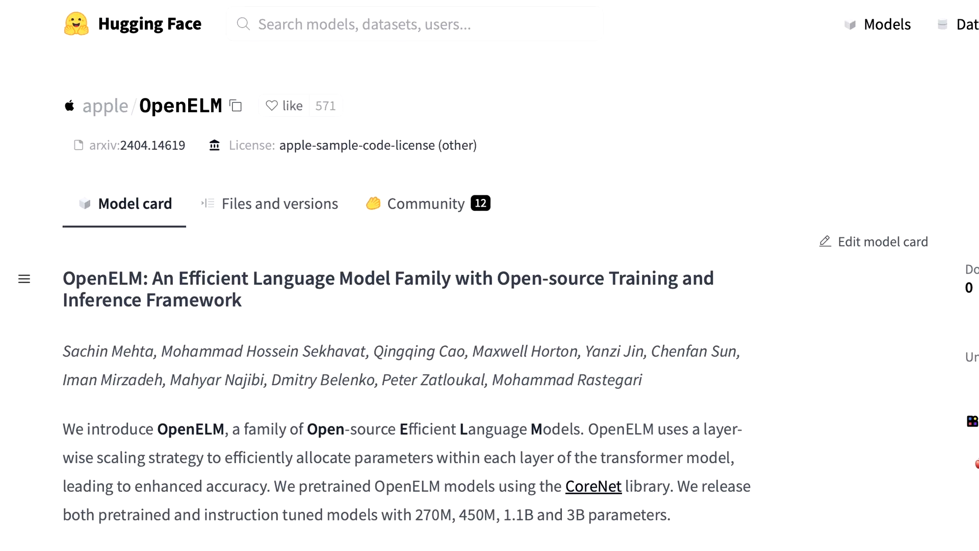
Follow the OpenELM model card's CoreNet link to the apple/corenet GitHub openelm project folder
click(592, 487)
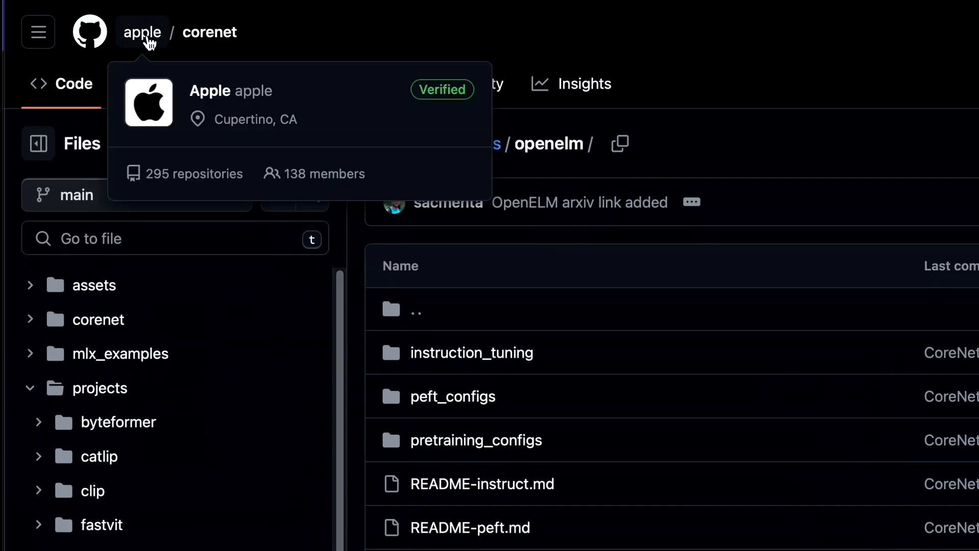